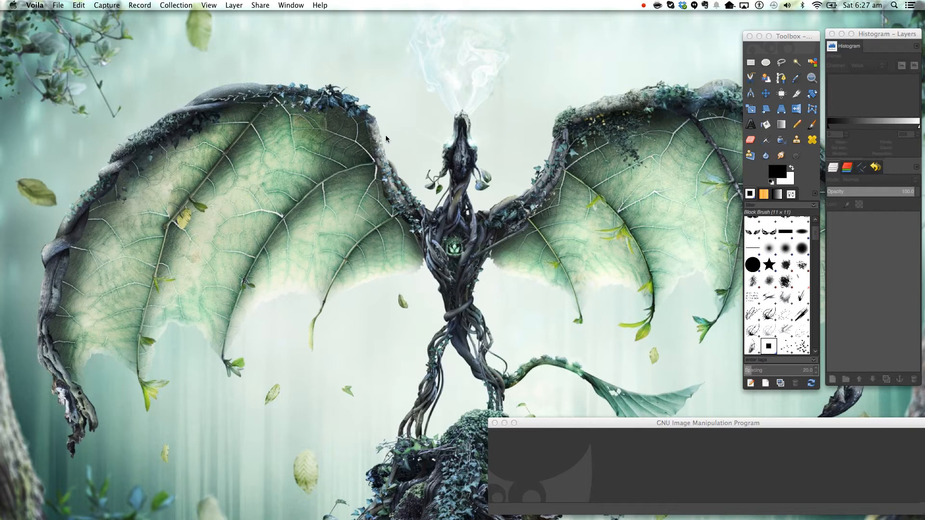
mouse_move(418, 164)
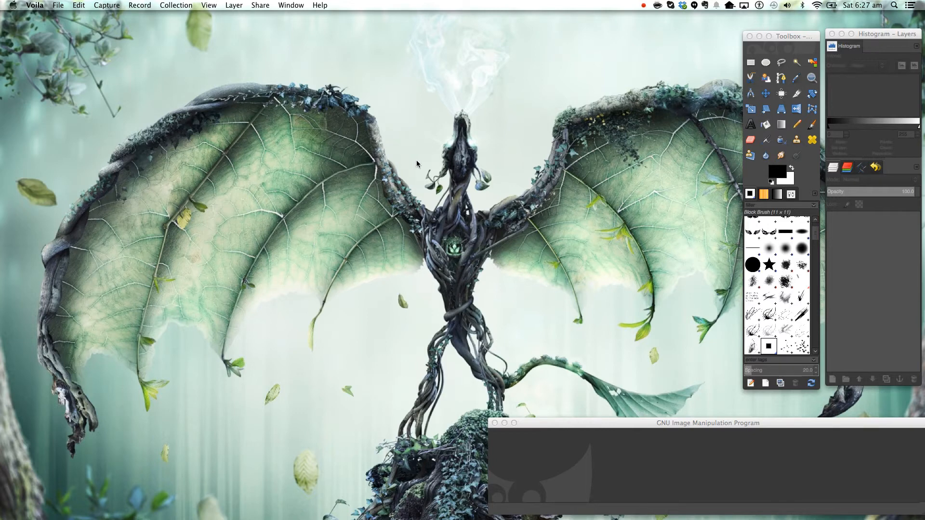
mouse_move(407, 160)
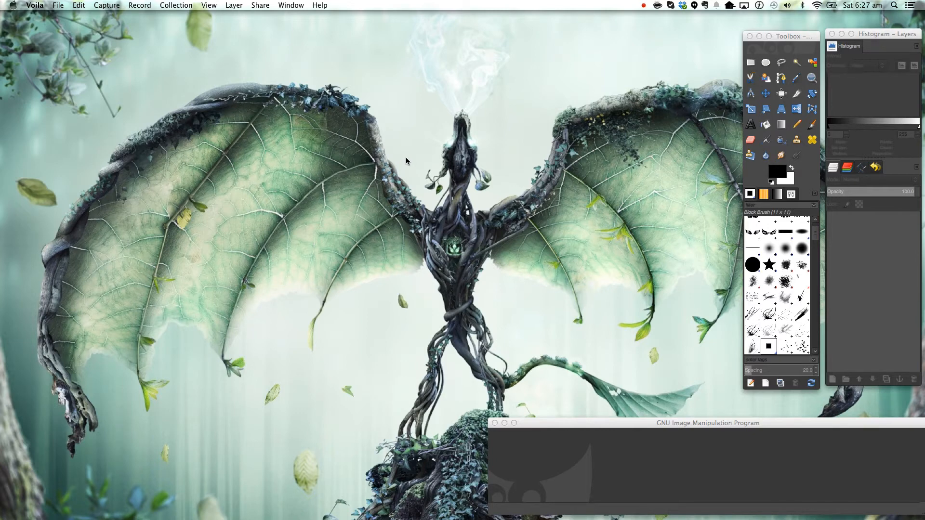
mouse_move(397, 154)
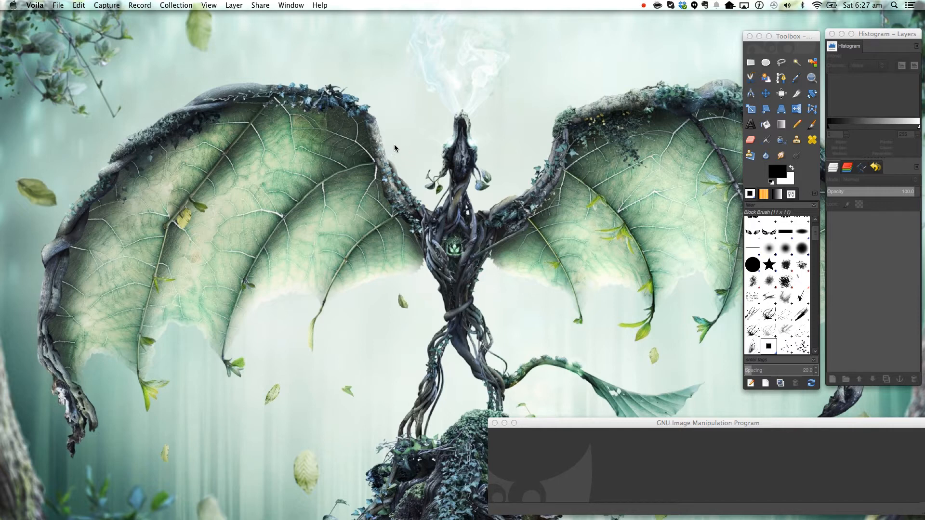
mouse_move(339, 75)
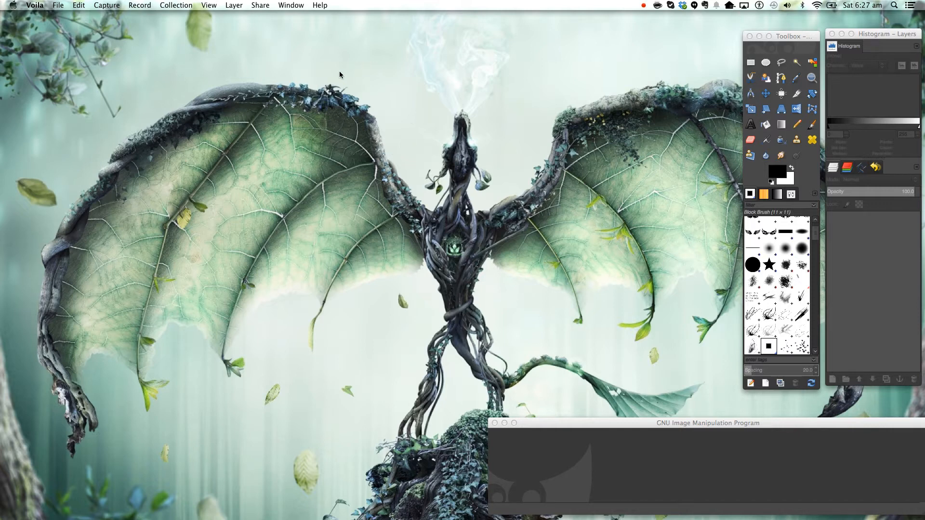
mouse_move(287, 156)
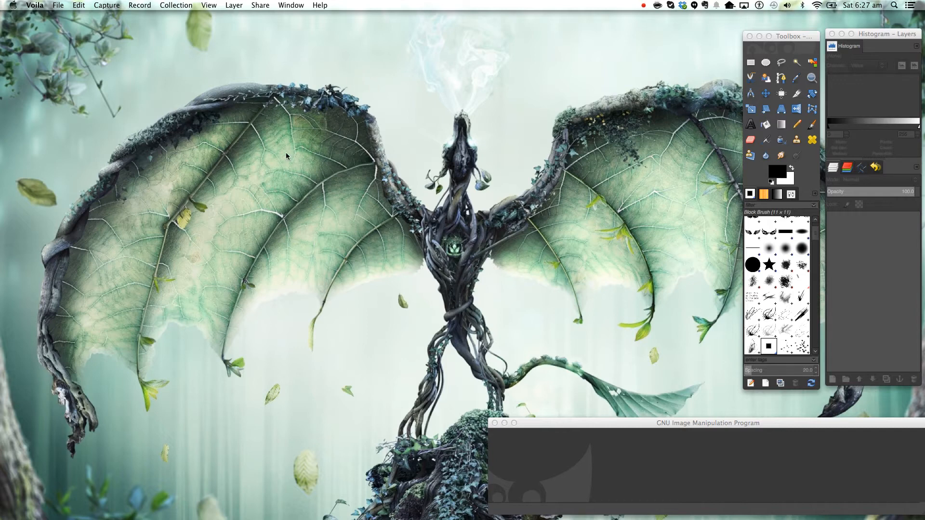
mouse_move(372, 135)
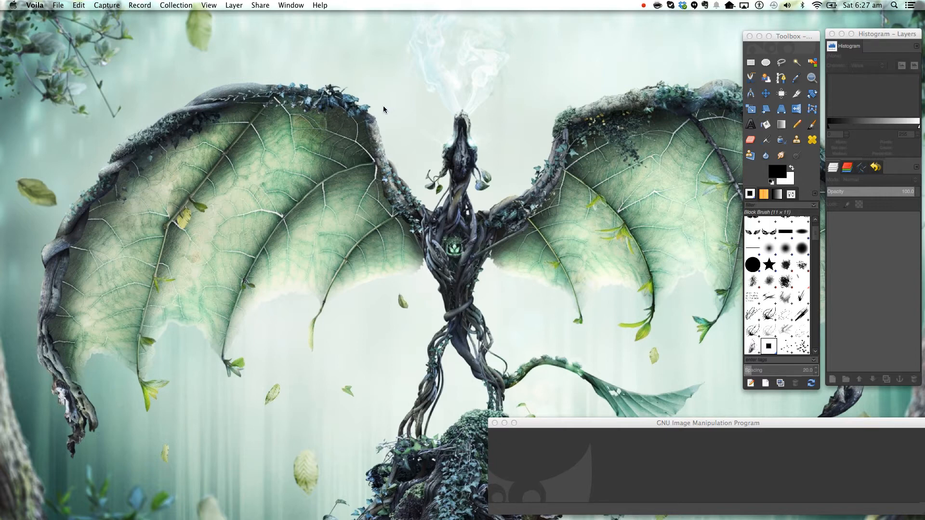
mouse_move(399, 108)
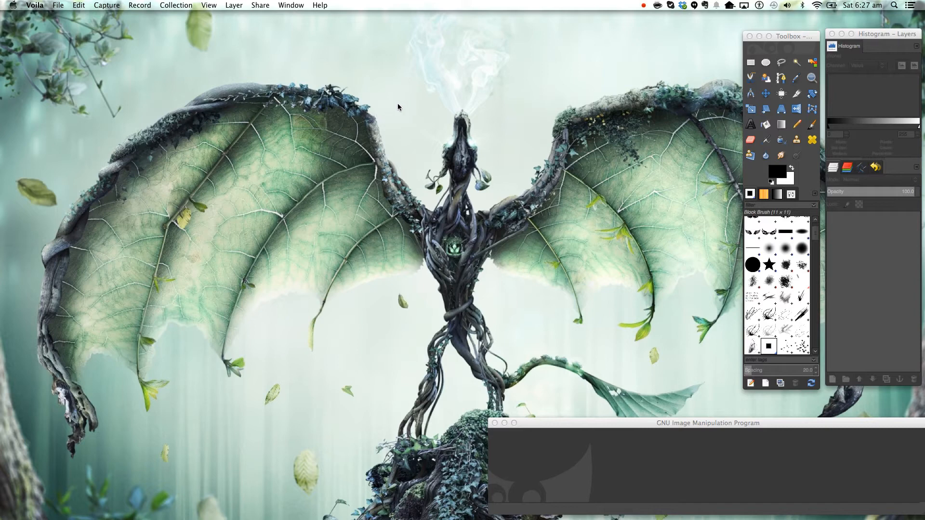
mouse_move(360, 111)
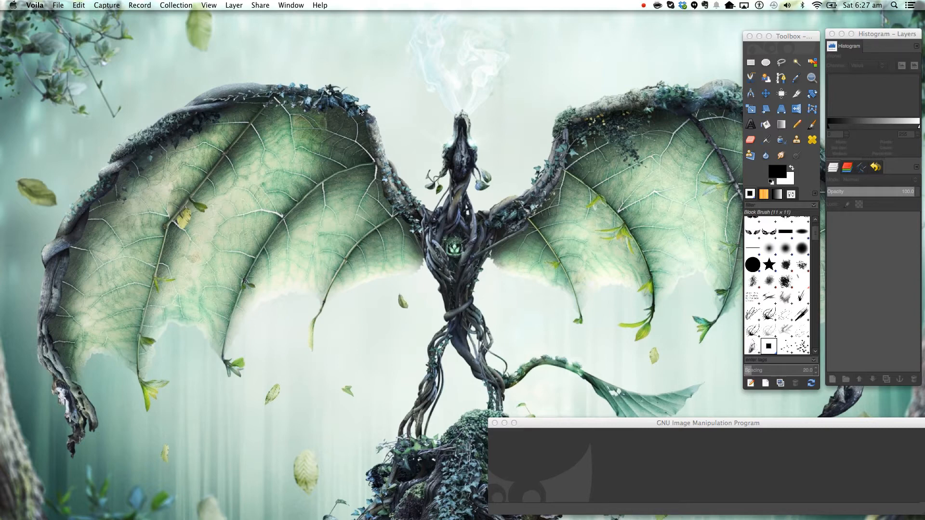
mouse_move(347, 112)
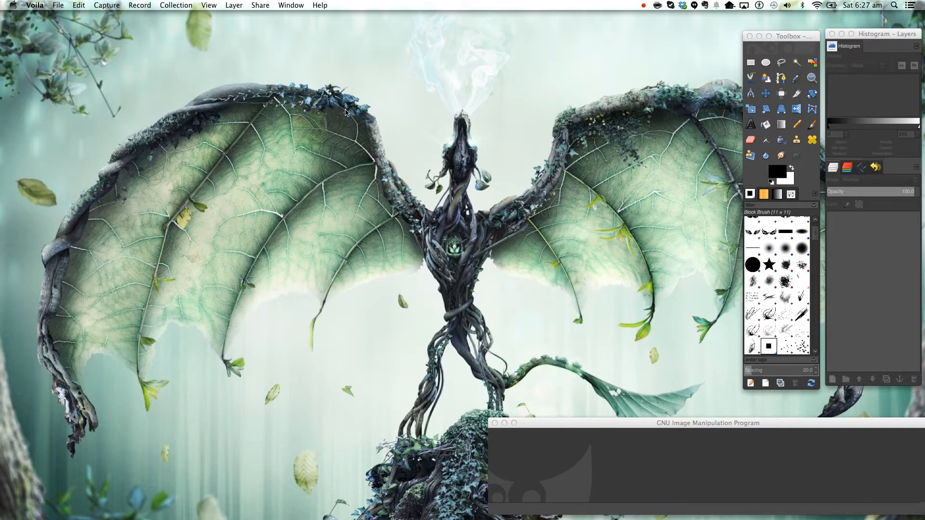
mouse_move(310, 136)
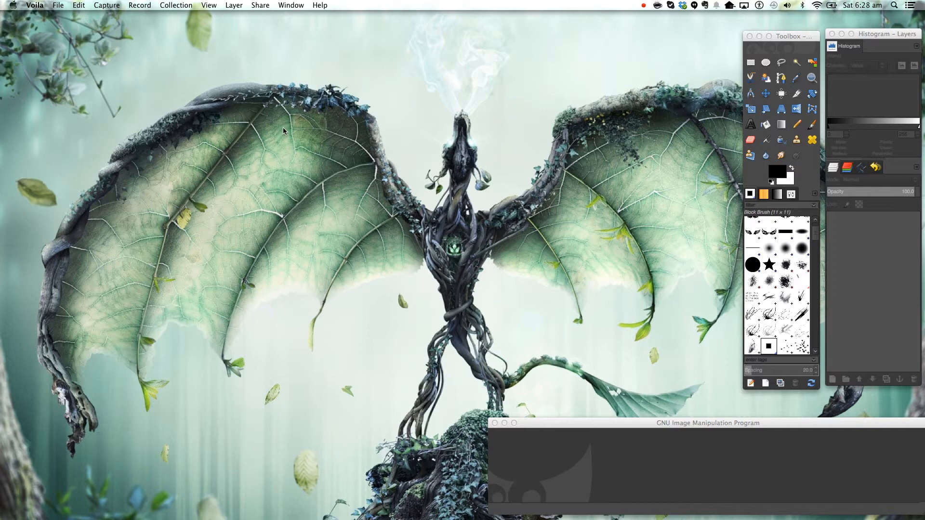
mouse_move(131, 190)
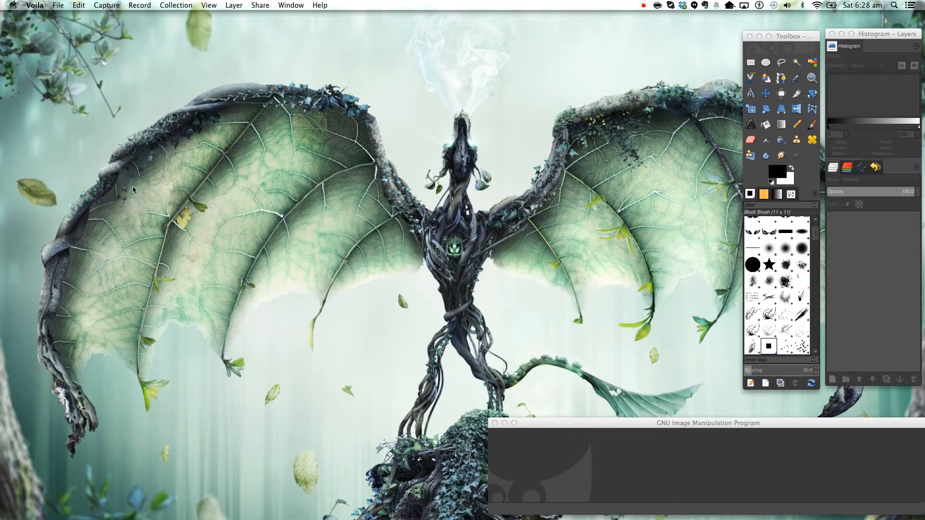
mouse_move(260, 128)
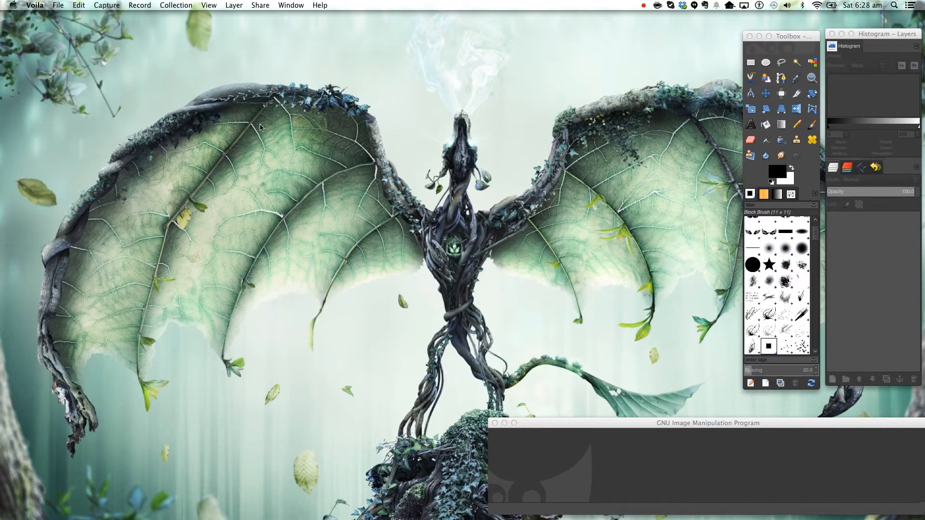
mouse_move(253, 152)
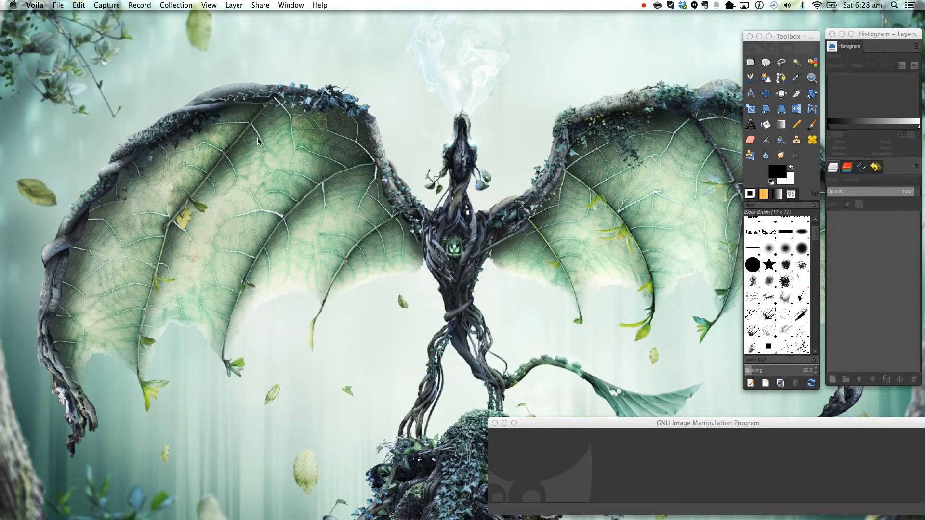
mouse_move(240, 139)
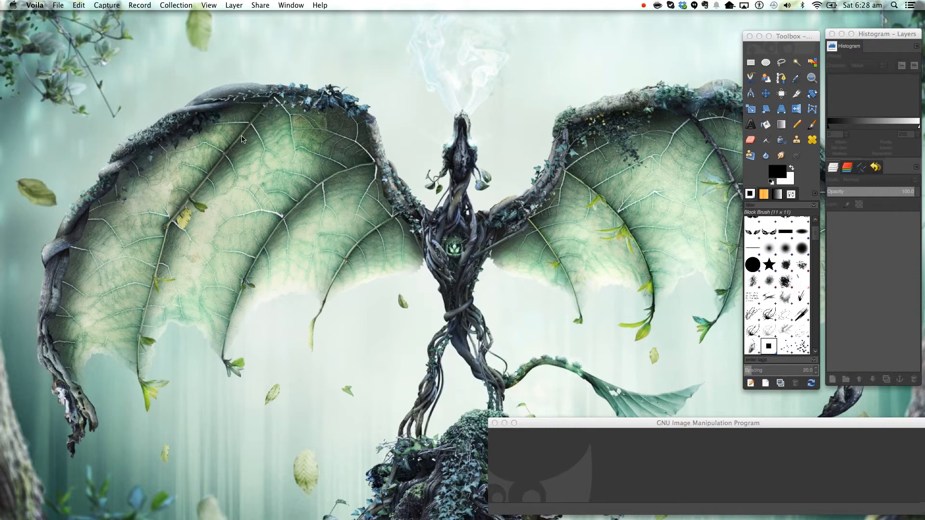
mouse_move(270, 122)
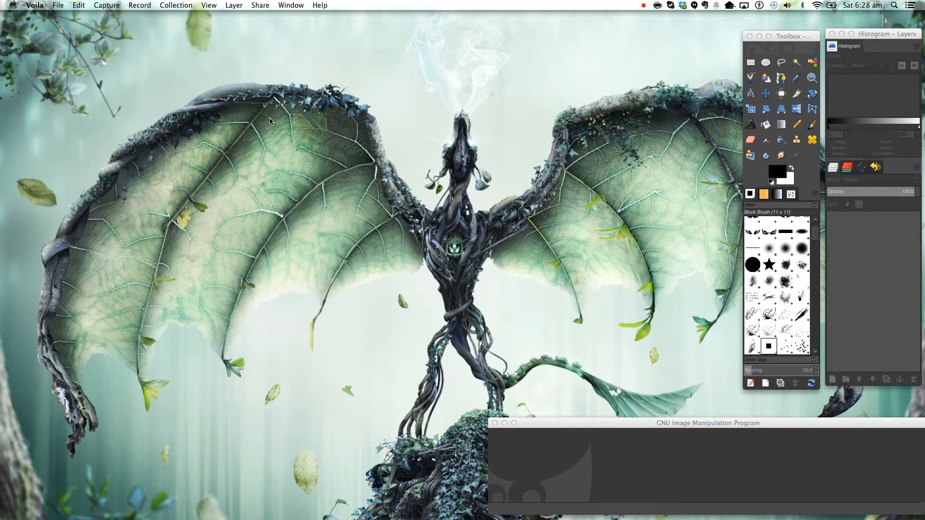
mouse_move(252, 149)
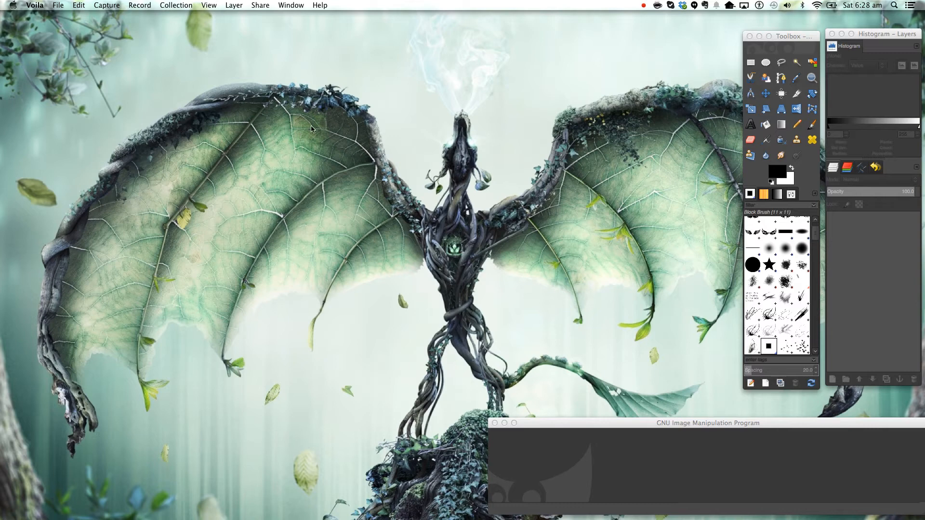
mouse_move(264, 139)
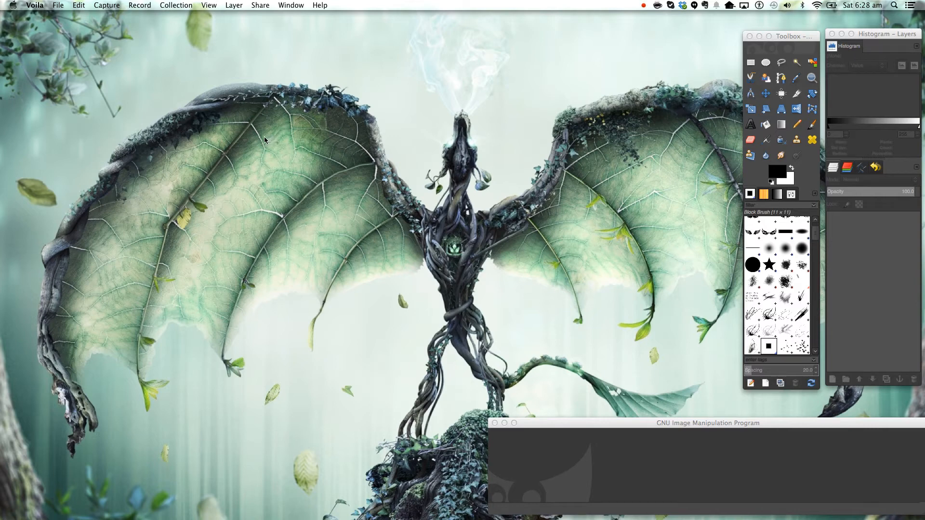
mouse_move(215, 128)
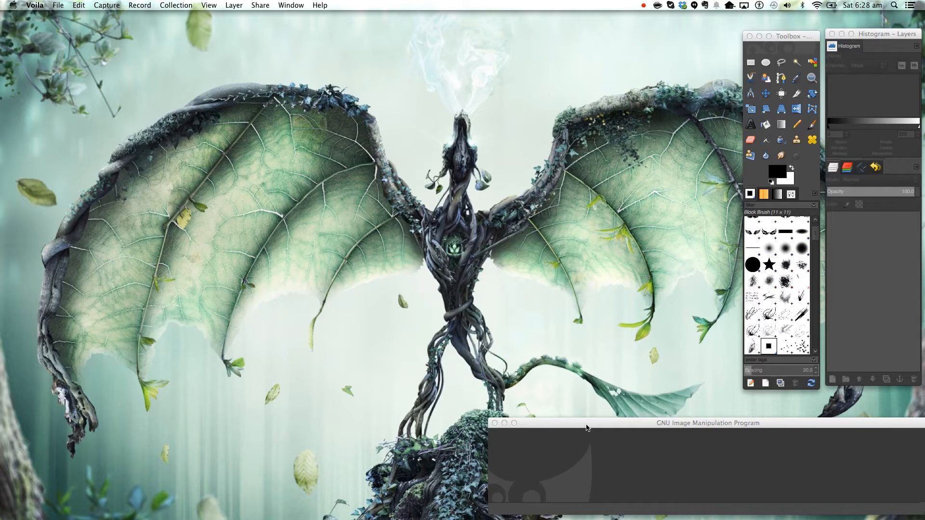
mouse_move(591, 432)
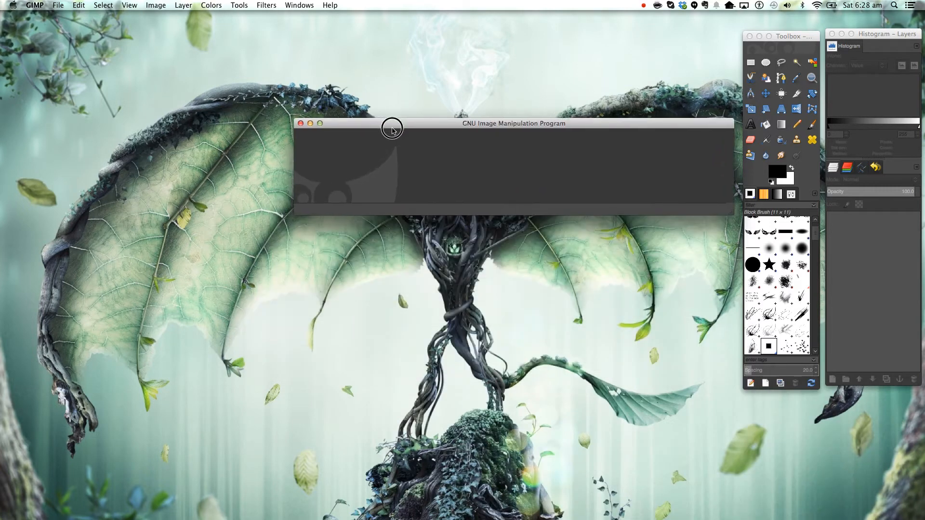
Move the image window up and the Toolbox left, then bring up File > Open in Downloads.
left_click_drag(392, 123, 467, 31)
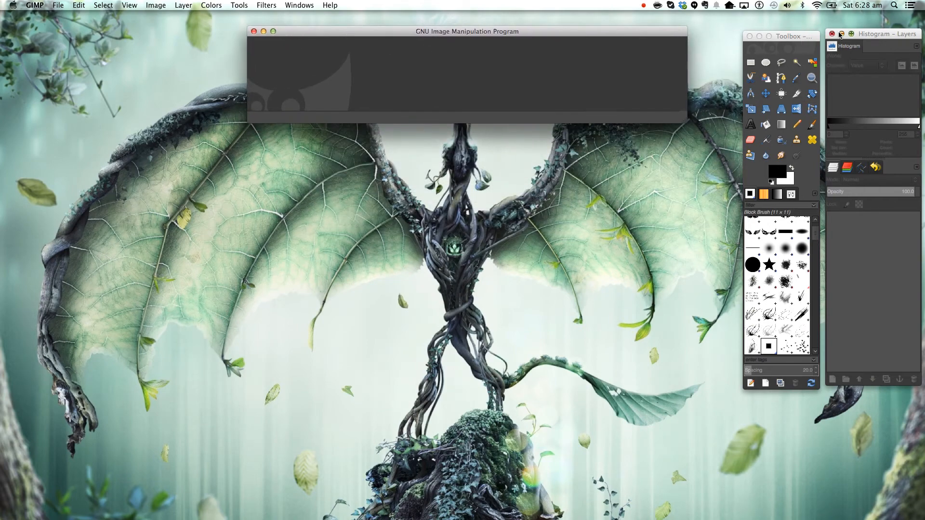
left_click_drag(780, 35, 157, 44)
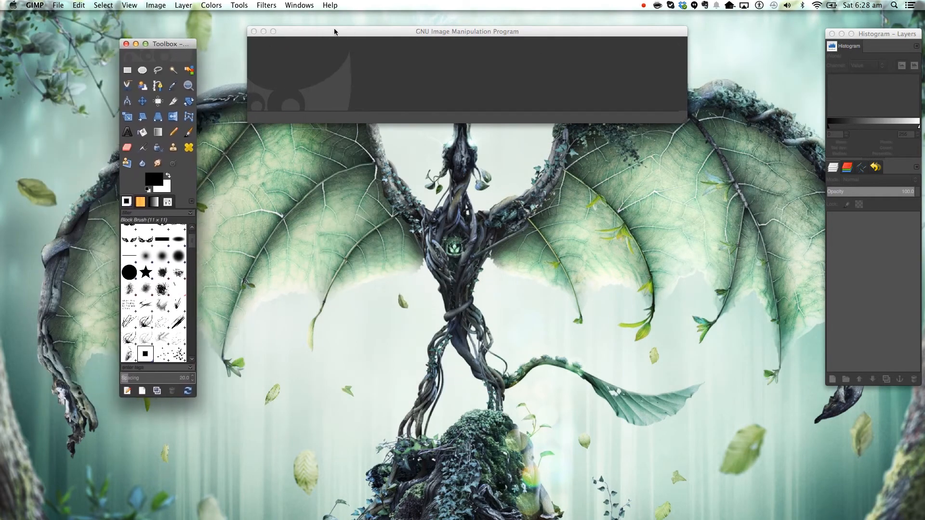
left_click(62, 5)
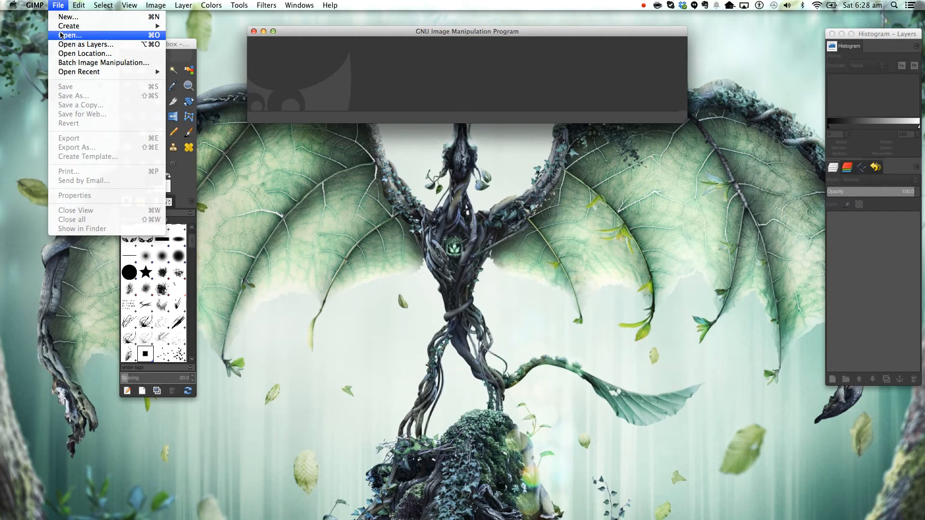
left_click(69, 35)
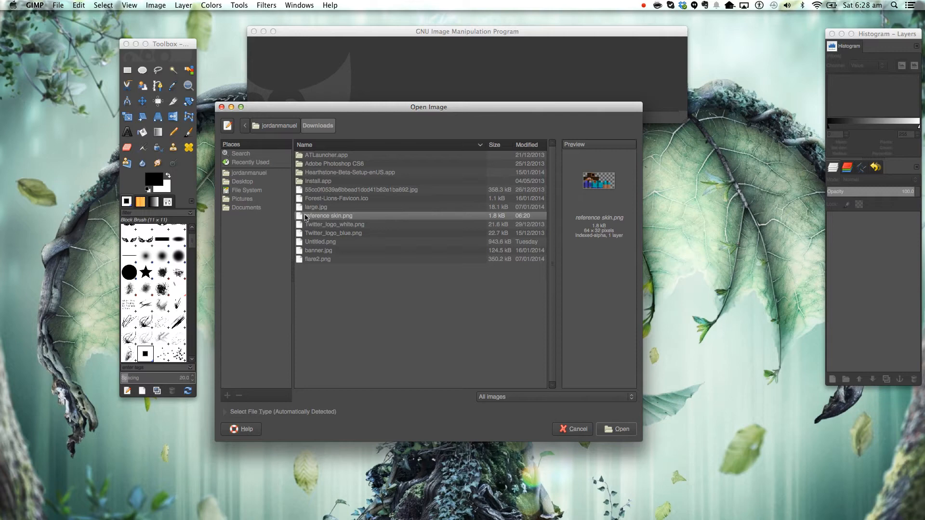
mouse_move(316, 218)
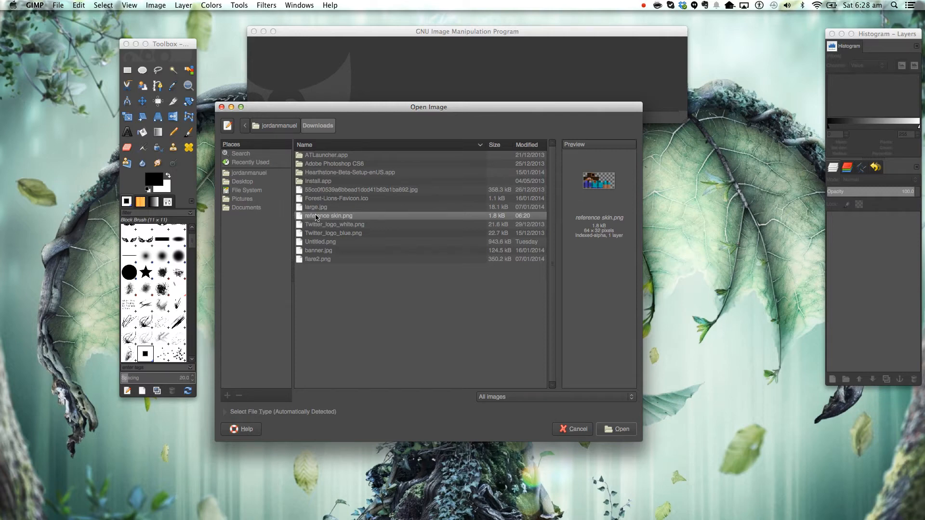
Open reference skin.png, zoom it to 800% and enlarge the window to show the whole skin.
left_click(622, 430)
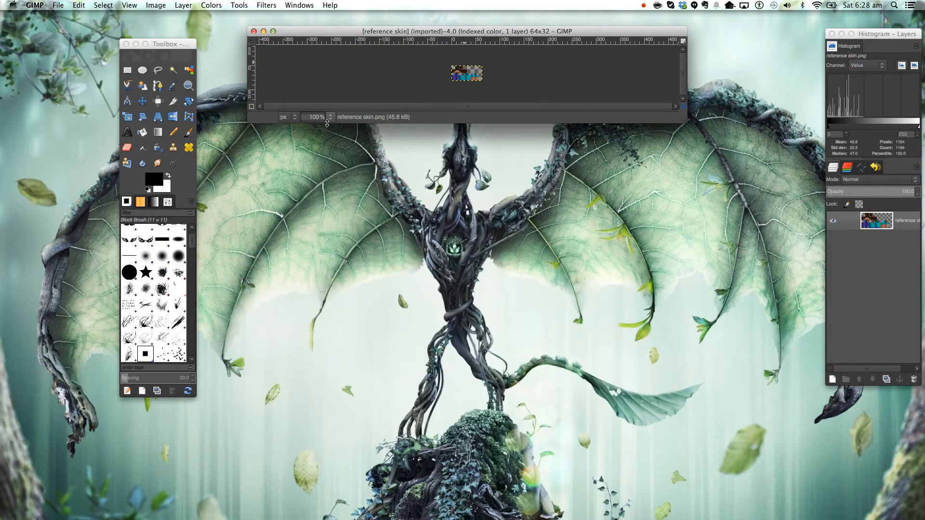
left_click(330, 117)
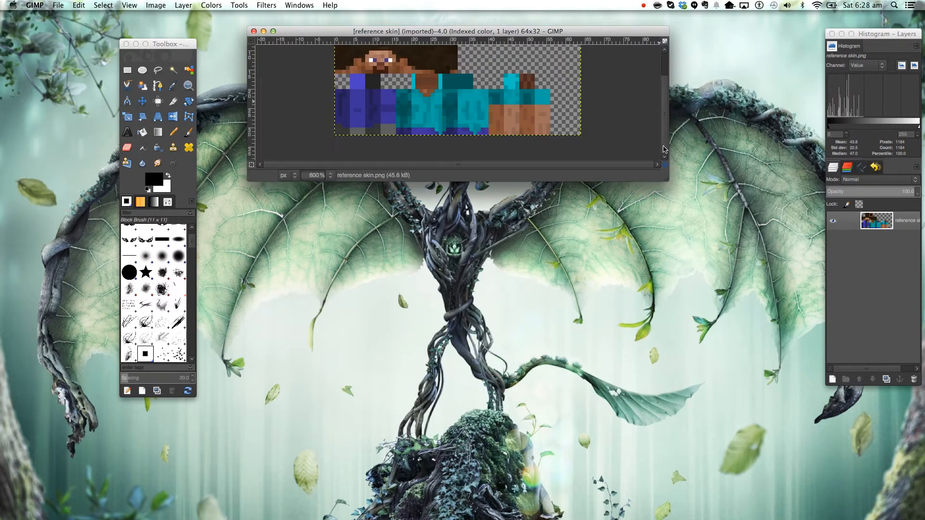
left_click_drag(456, 31, 472, 49)
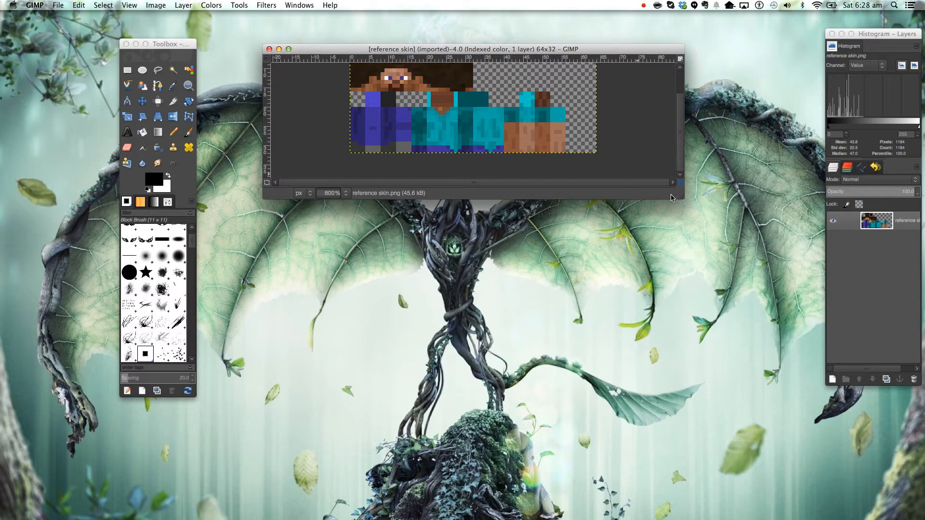
left_click_drag(680, 201, 704, 221)
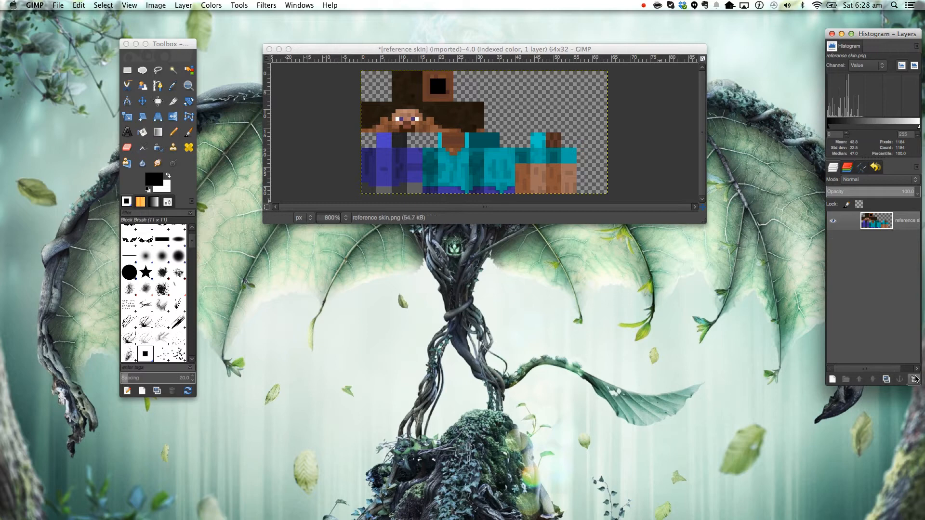
Add a new transparent layer above the reference skin from the Layers panel.
left_click(832, 380)
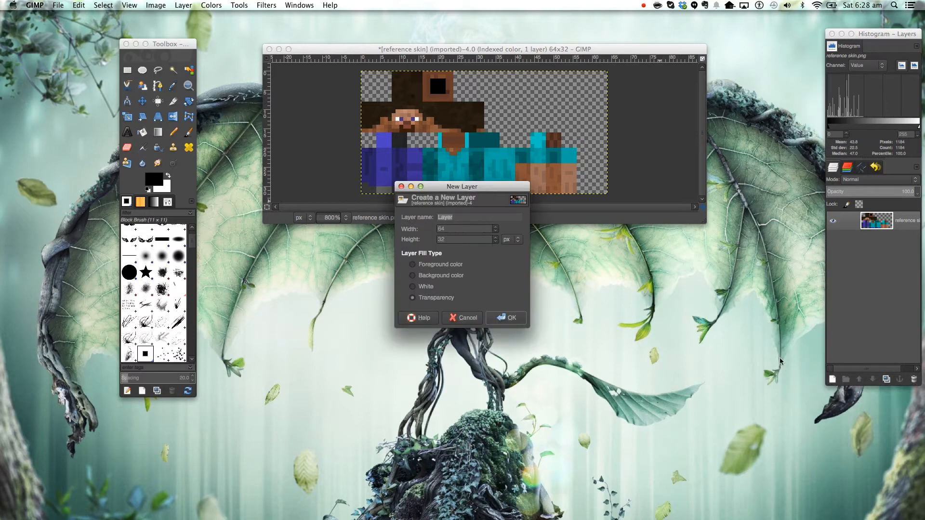
left_click(511, 318)
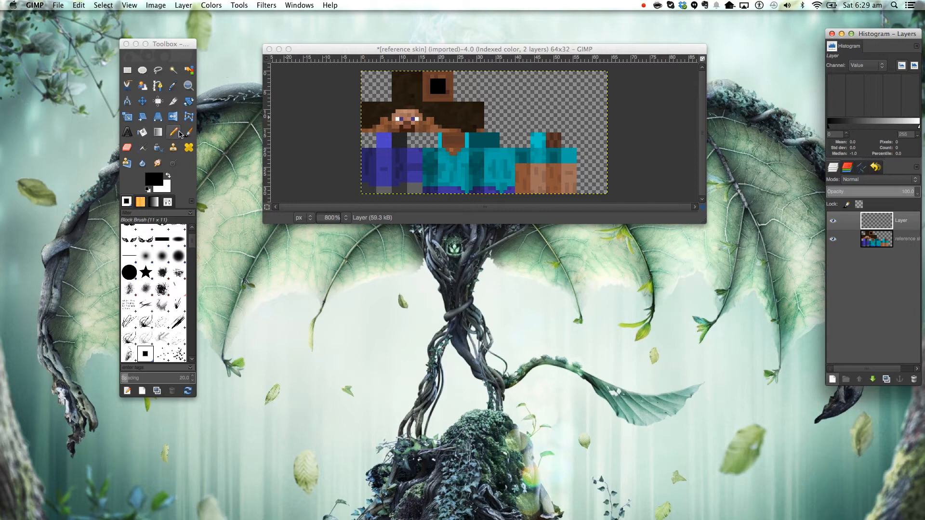
Select the Pencil tool and choose the square Block Brush for it.
left_click(174, 131)
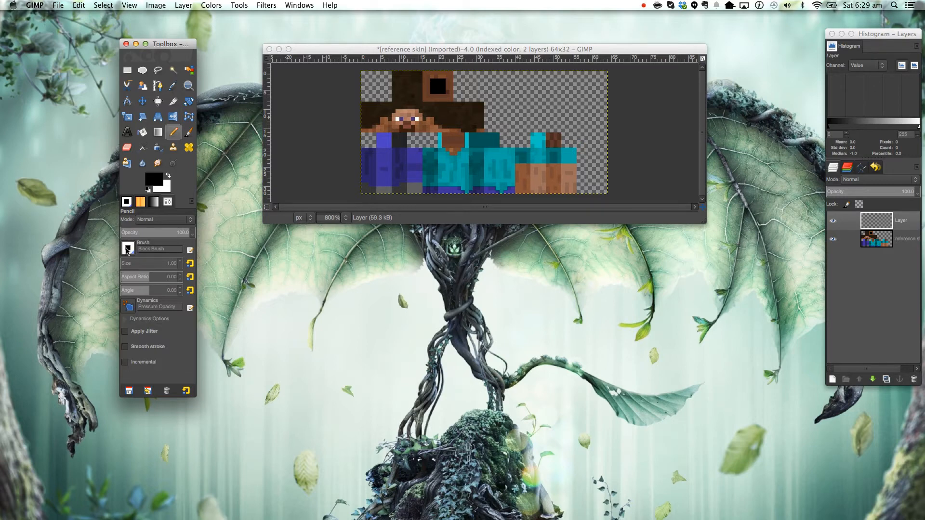
left_click(127, 248)
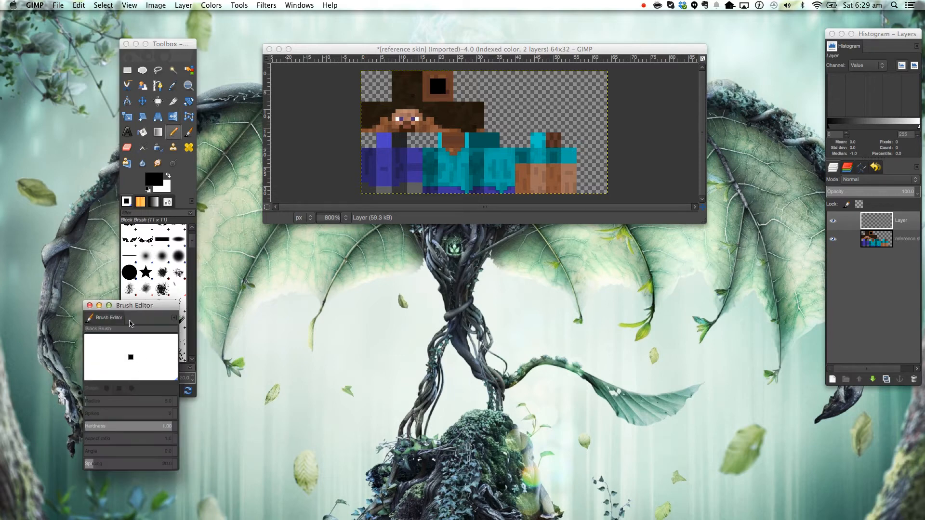
Reposition the Block Brush editor beside the brush list, then close it.
left_click_drag(130, 305, 245, 252)
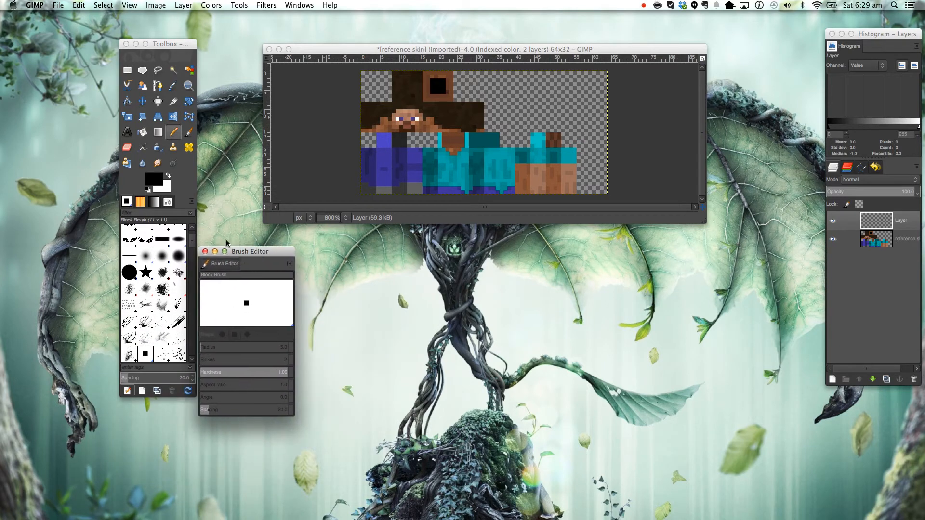
left_click(204, 252)
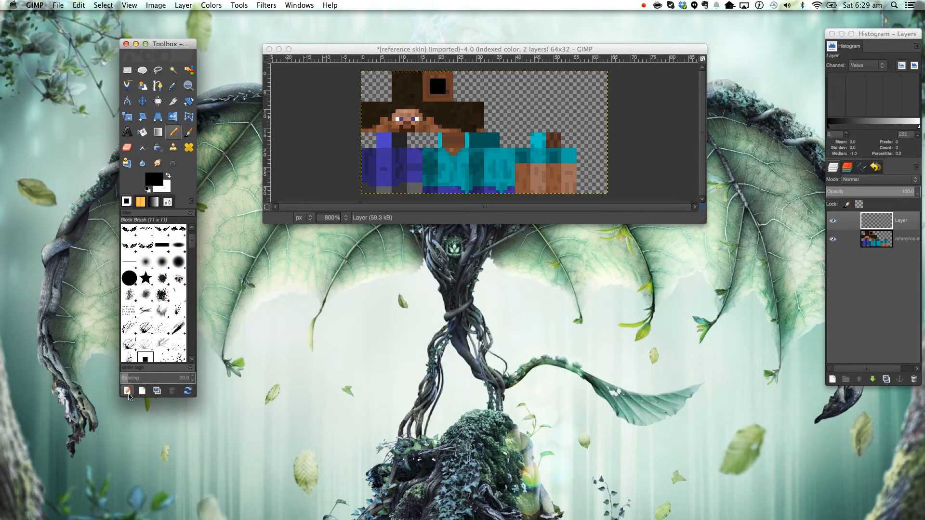
left_click(127, 391)
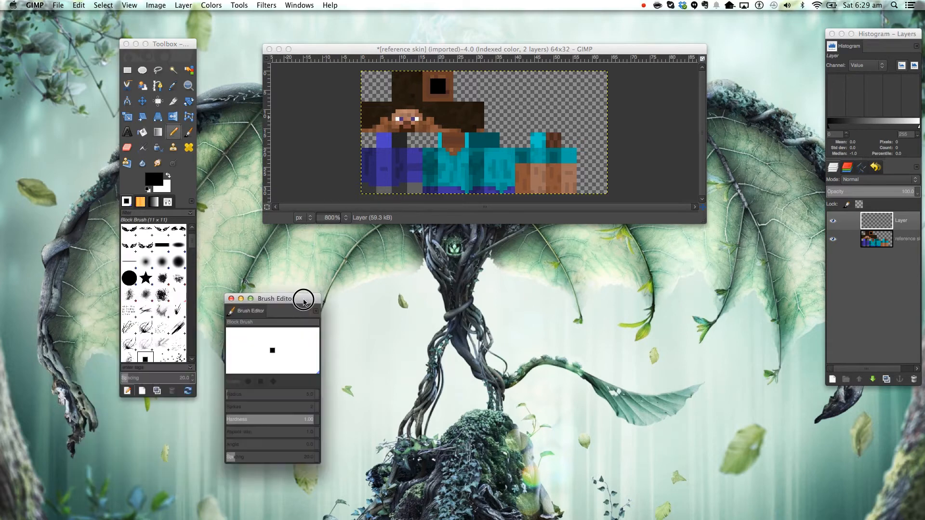
left_click_drag(303, 299, 313, 238)
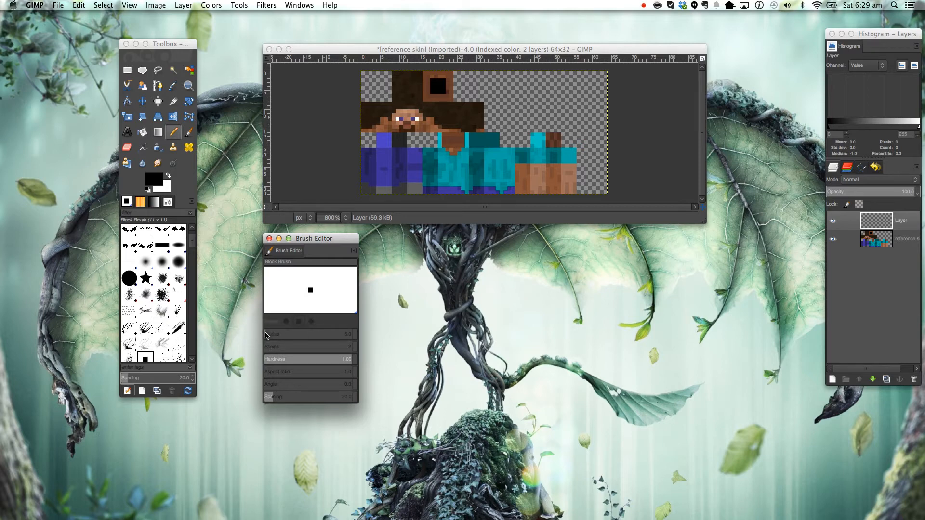
mouse_move(285, 331)
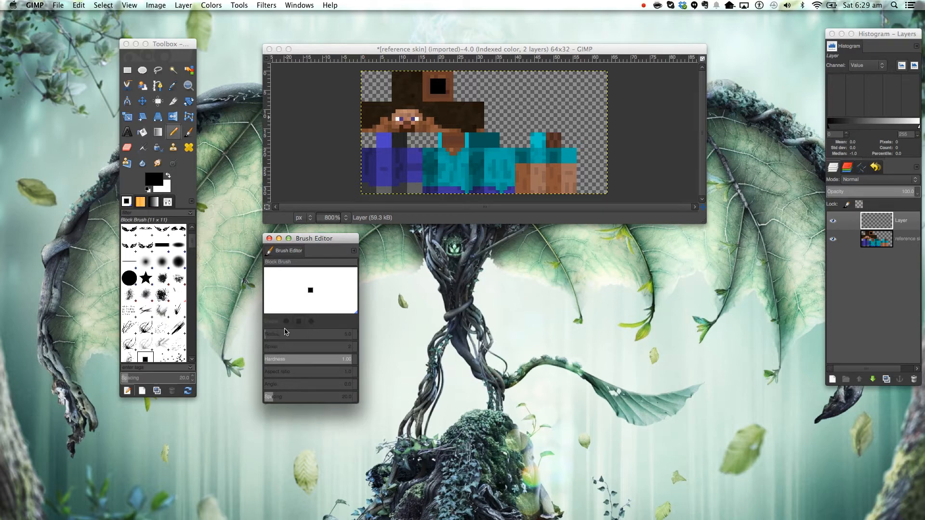
mouse_move(275, 374)
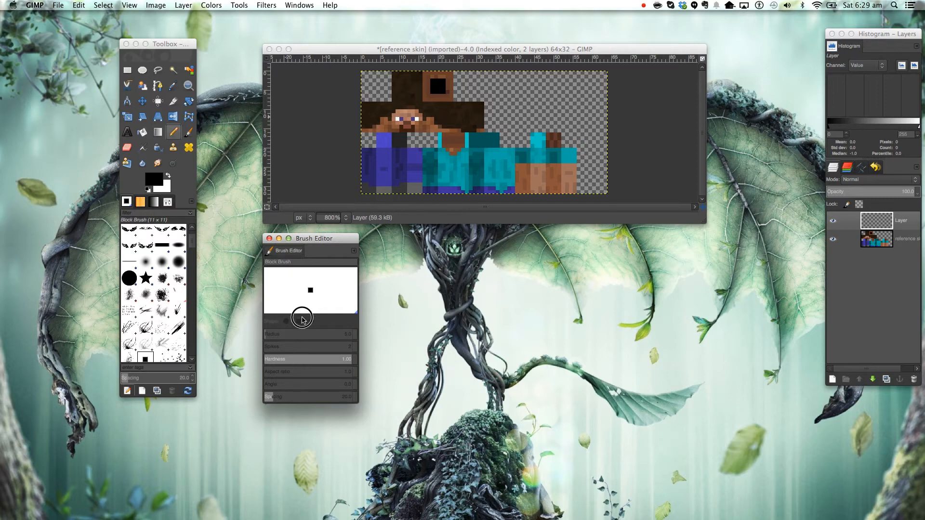
mouse_move(289, 239)
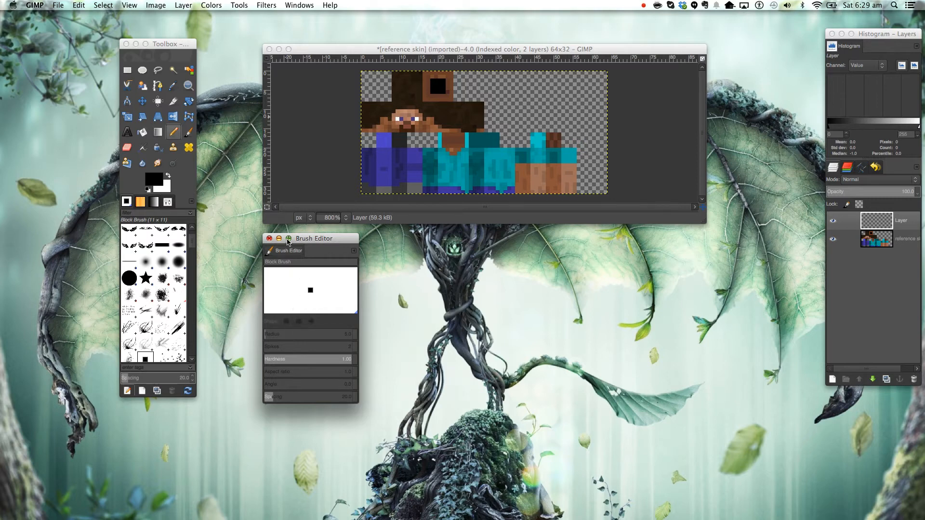
left_click(270, 239)
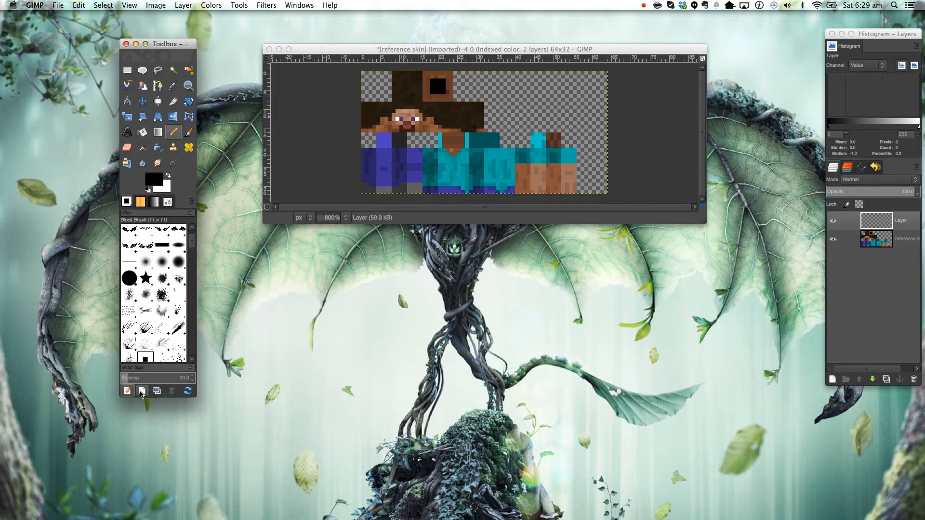
Create a new square brush with full hardness, adjust its settings and close its editor.
left_click(141, 391)
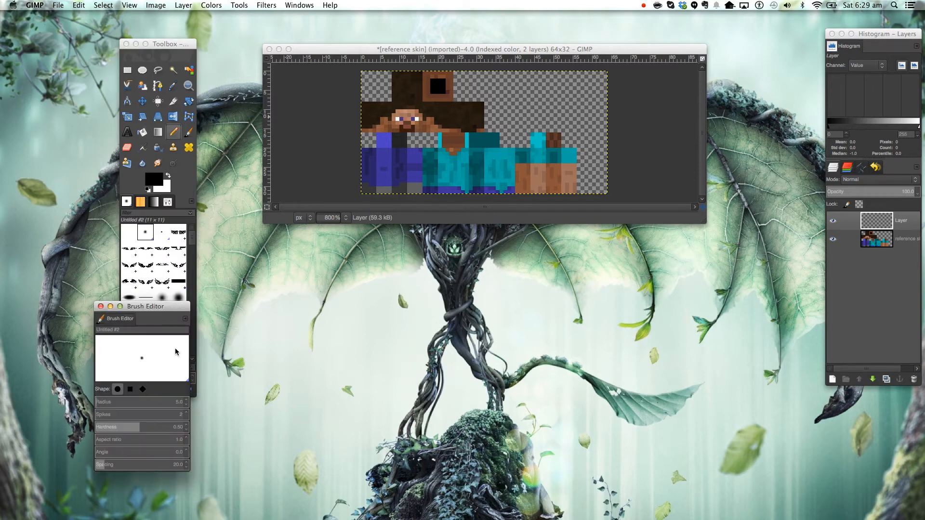
left_click_drag(145, 307, 317, 261)
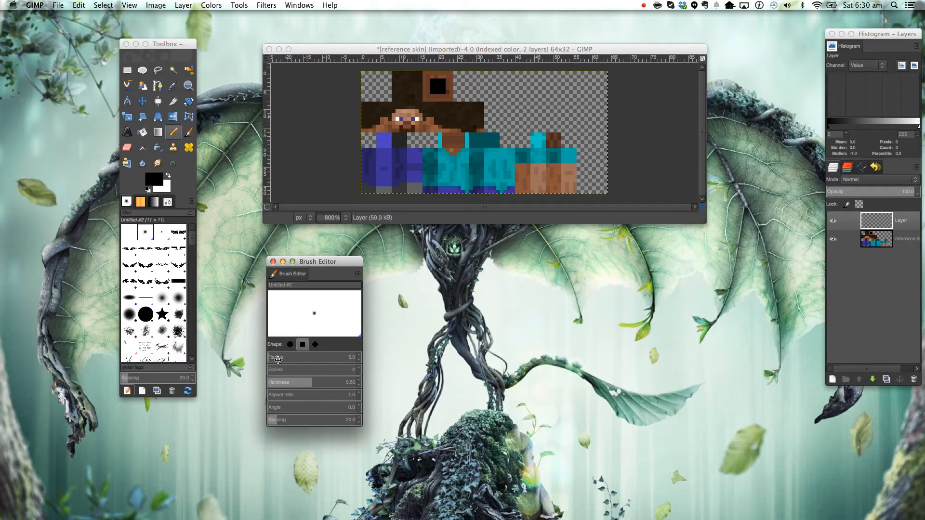
mouse_move(366, 370)
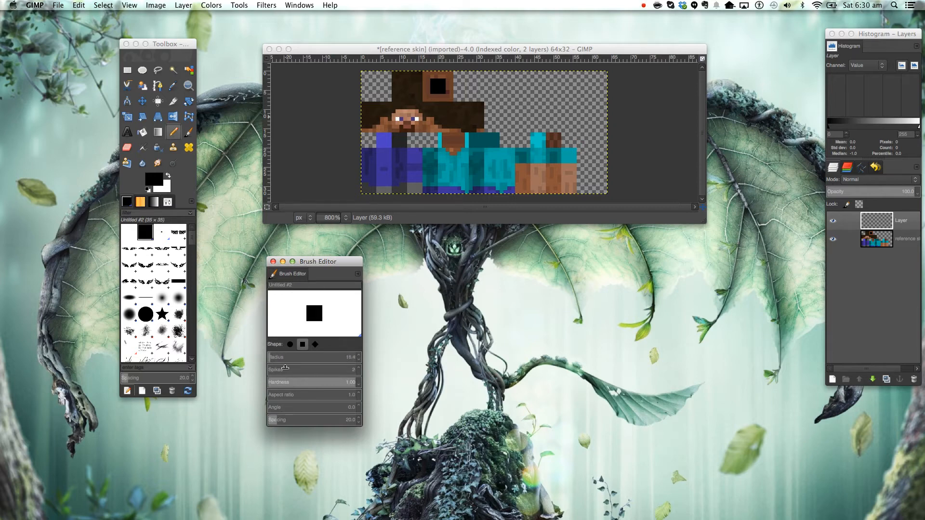
mouse_move(283, 417)
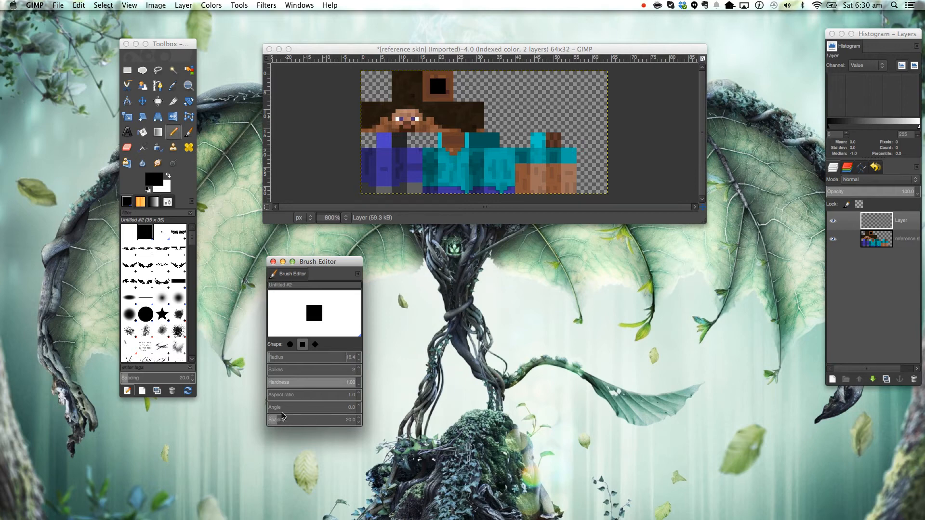
left_click_drag(283, 419, 315, 419)
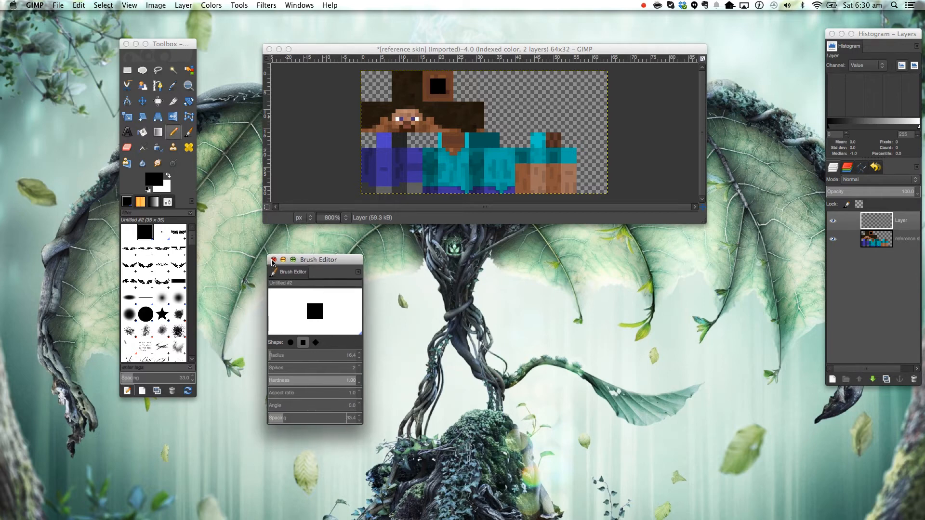
left_click(273, 260)
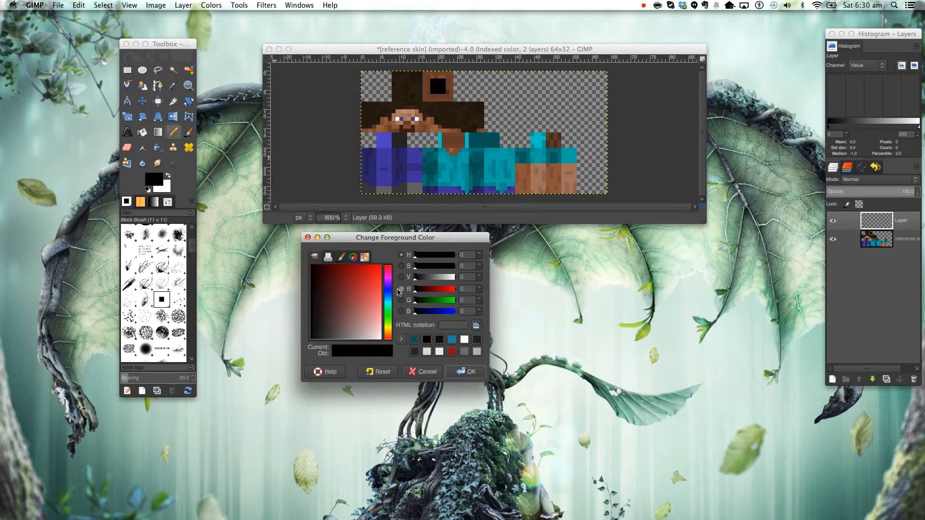
Set the foreground colour to blue in the Change Foreground Color dialog.
left_click(363, 289)
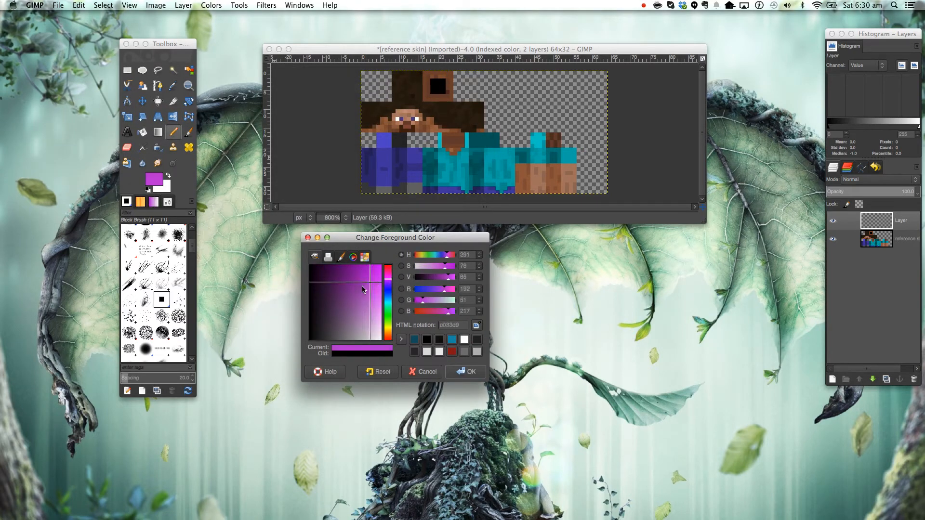
left_click(385, 295)
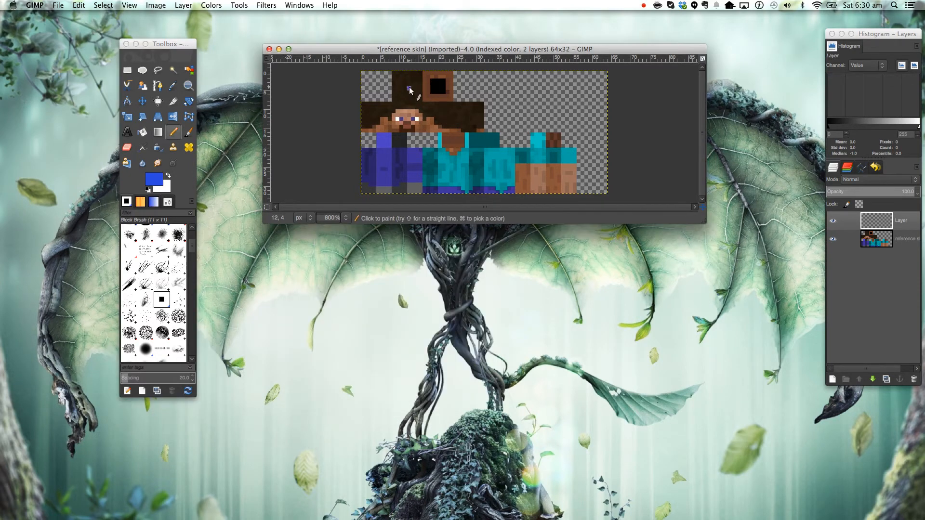
Paint blue pixels over the top square of the skin's head with the pencil.
left_click(402, 79)
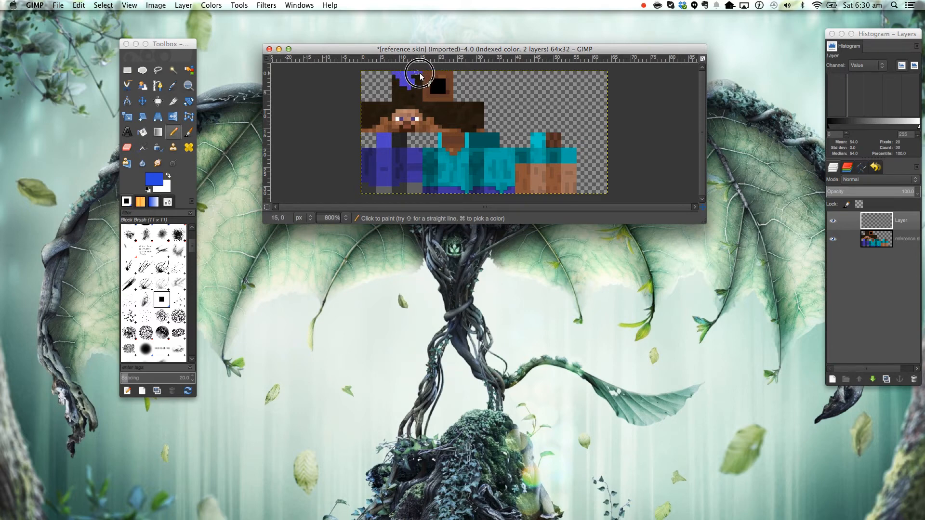
left_click(400, 87)
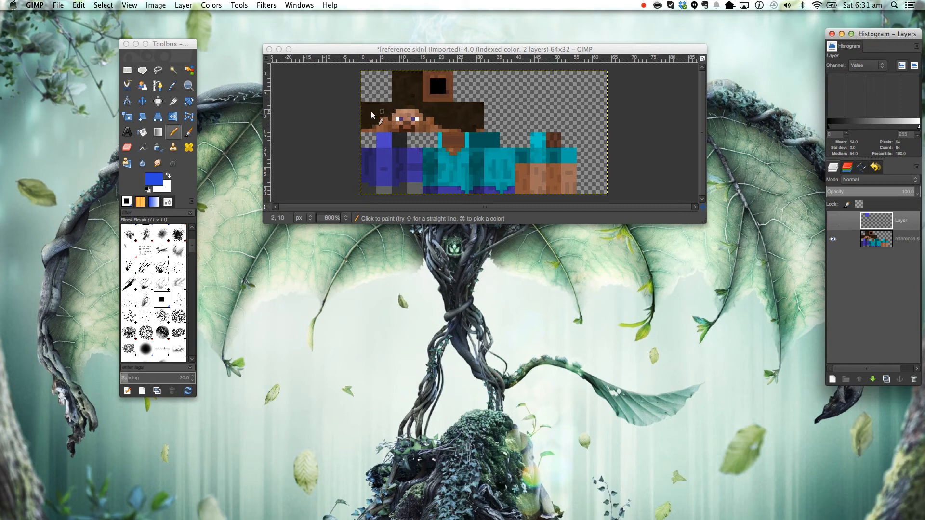
mouse_move(467, 120)
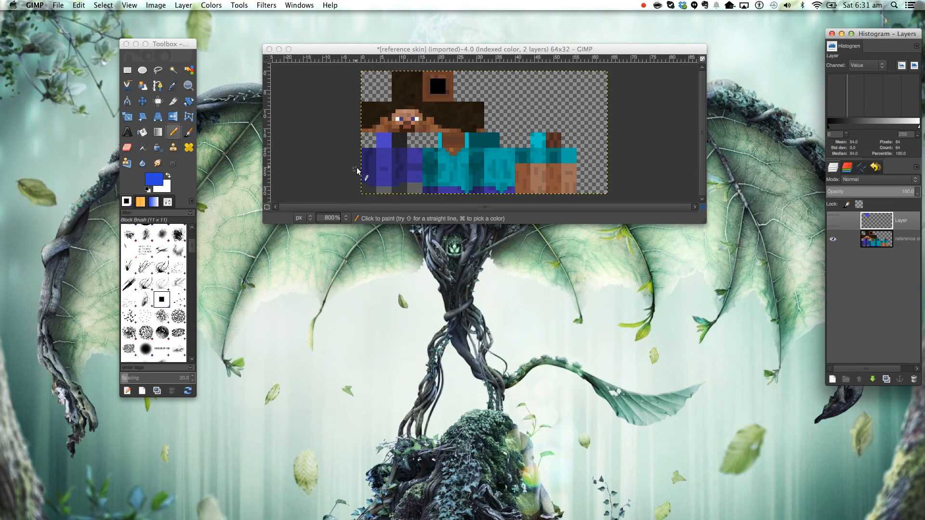
mouse_move(369, 162)
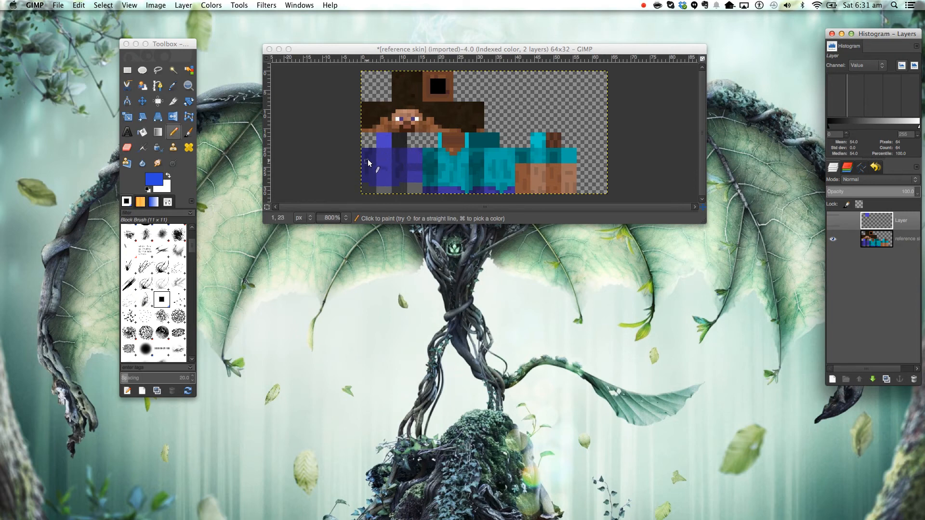
mouse_move(416, 166)
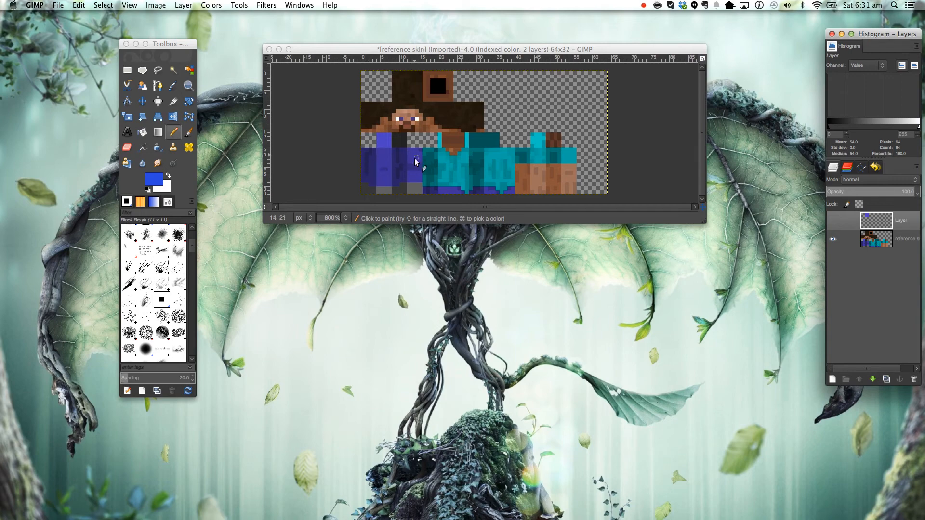
mouse_move(384, 162)
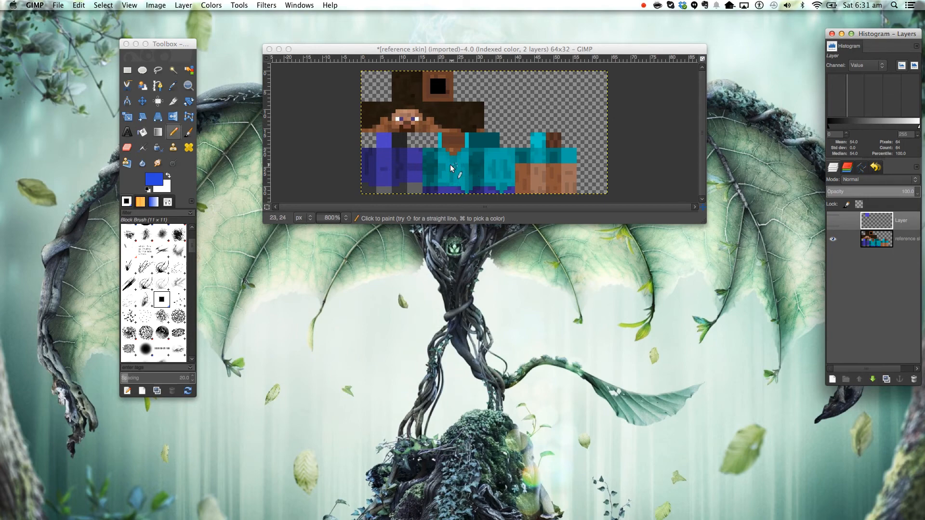
mouse_move(432, 172)
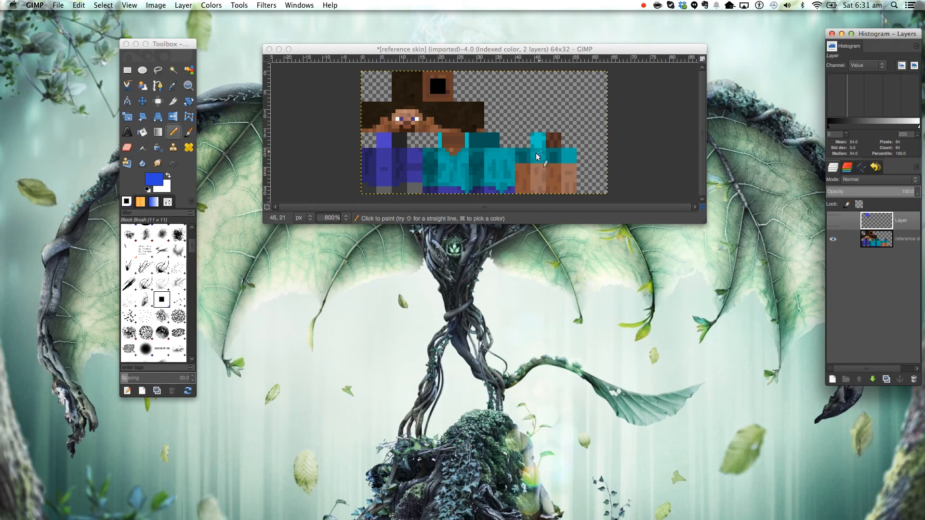
mouse_move(546, 160)
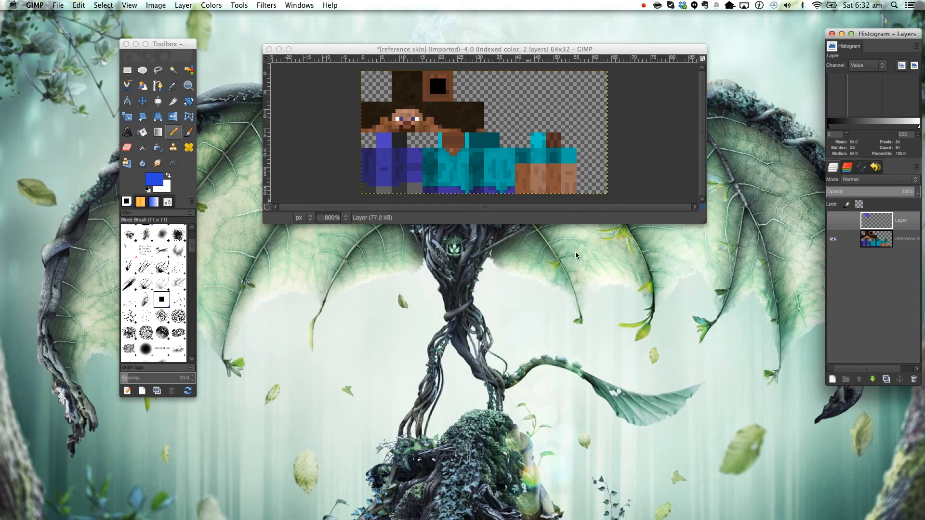
mouse_move(818, 212)
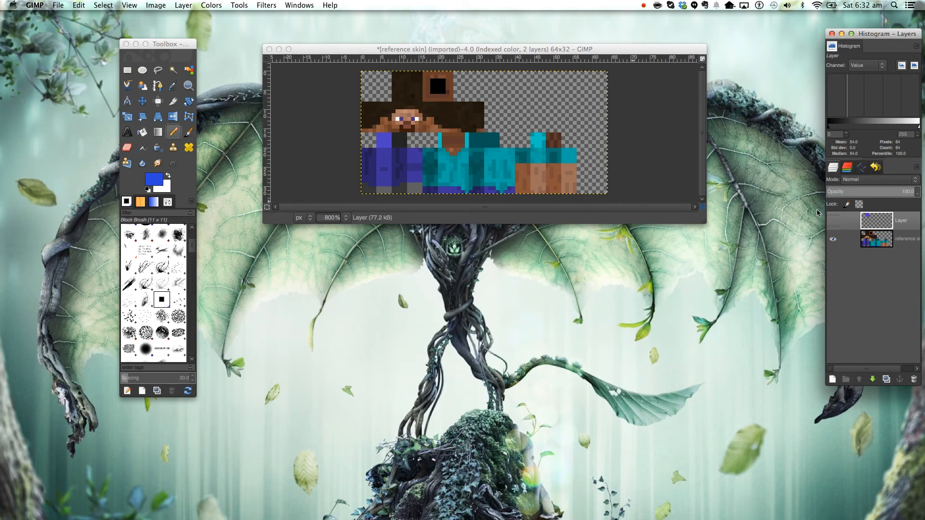
Make the blue paint layer visible again over the reference skin.
left_click(388, 97)
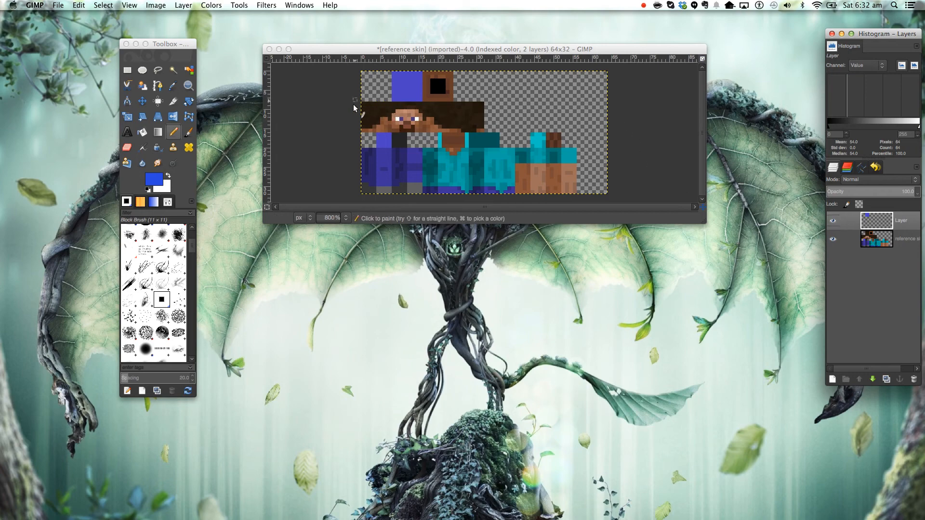
mouse_move(379, 105)
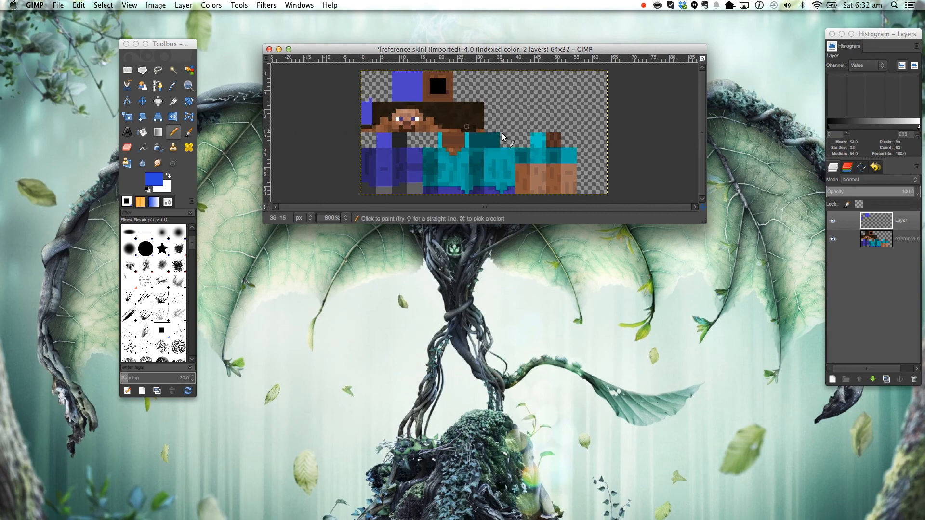
mouse_move(384, 105)
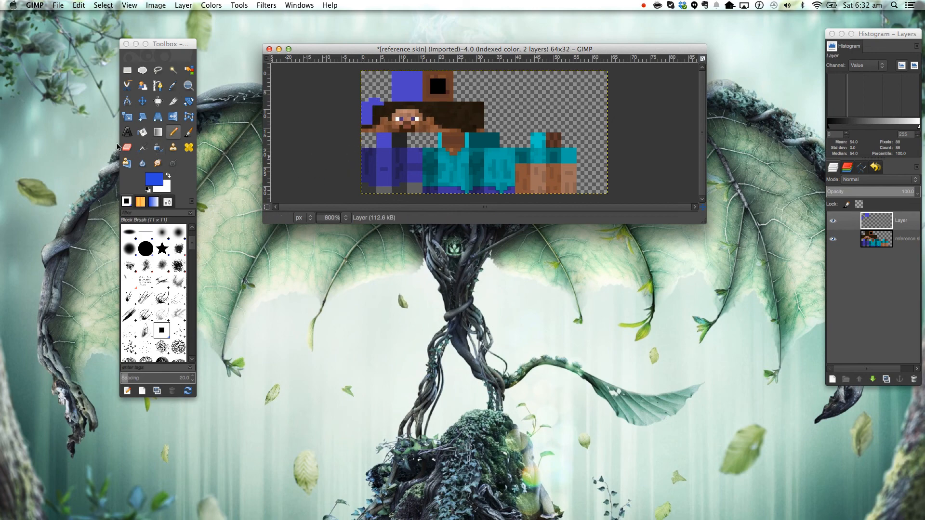
left_click(127, 147)
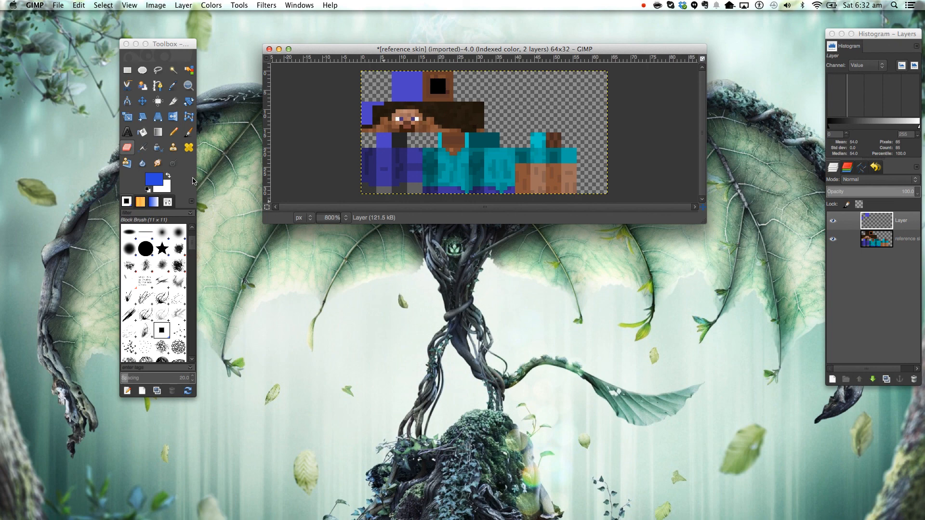
mouse_move(207, 171)
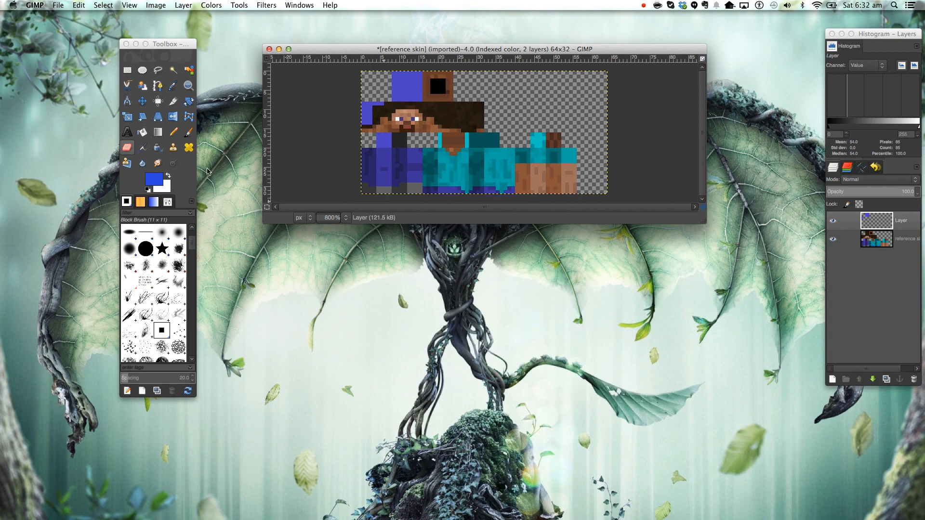
mouse_move(231, 155)
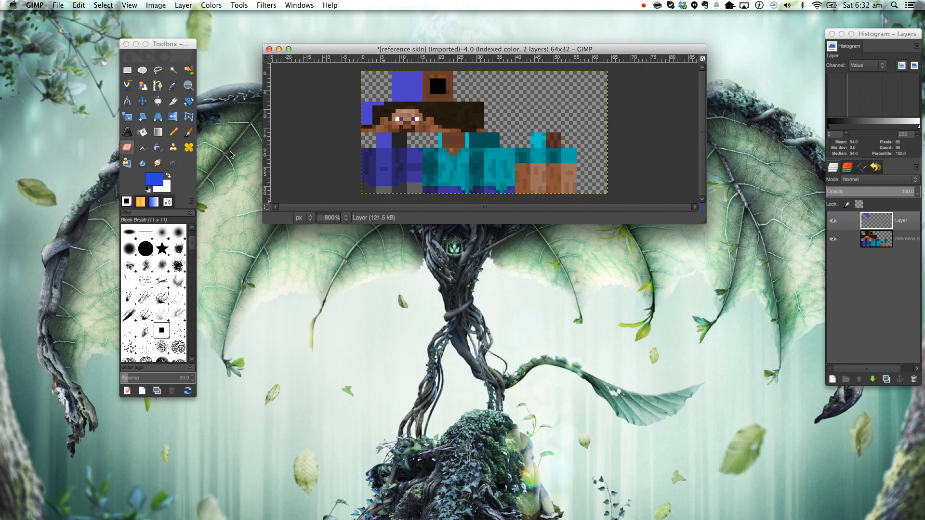